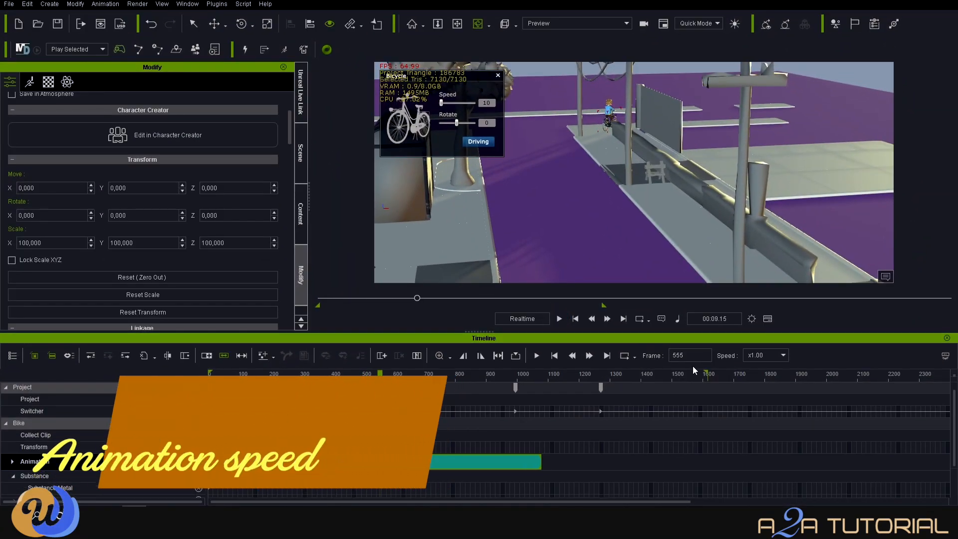
Drag the animation clip's end leftward to about 240% speed and preview the faster ride
left_click_drag(540, 461, 540, 461)
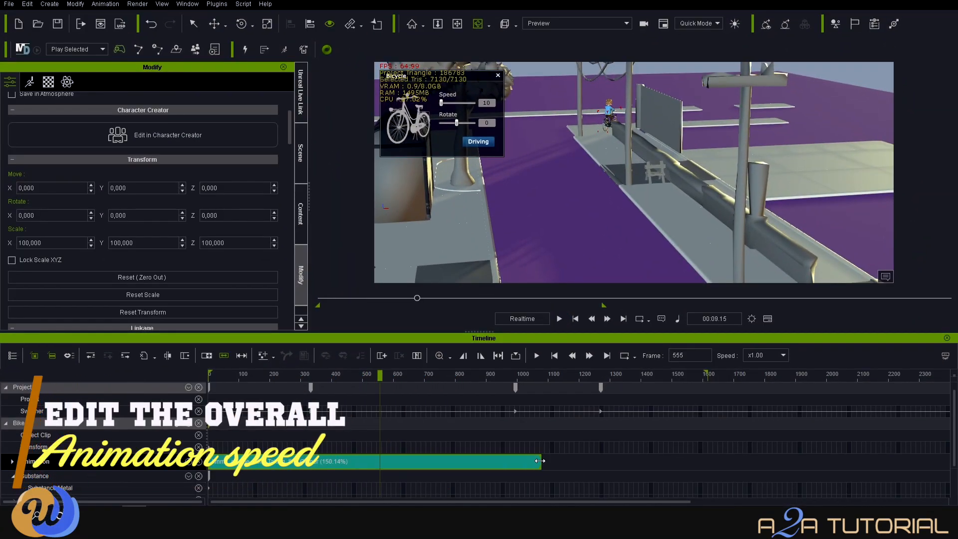
left_click_drag(541, 461, 412, 459)
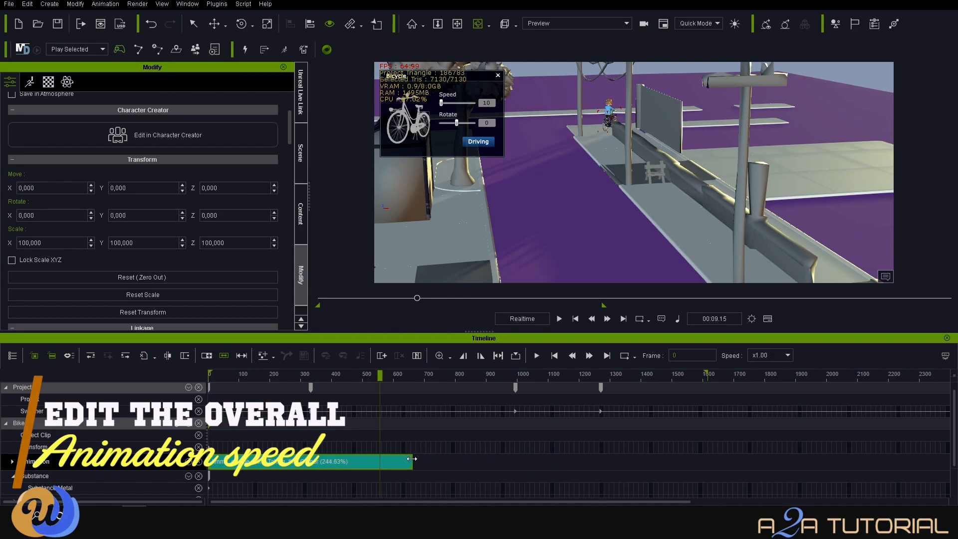
left_click(559, 319)
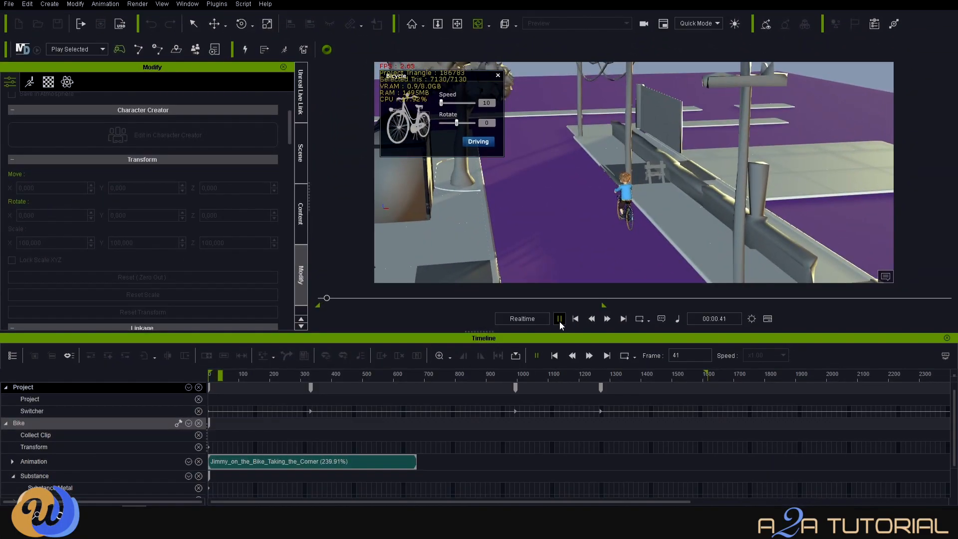
left_click(559, 318)
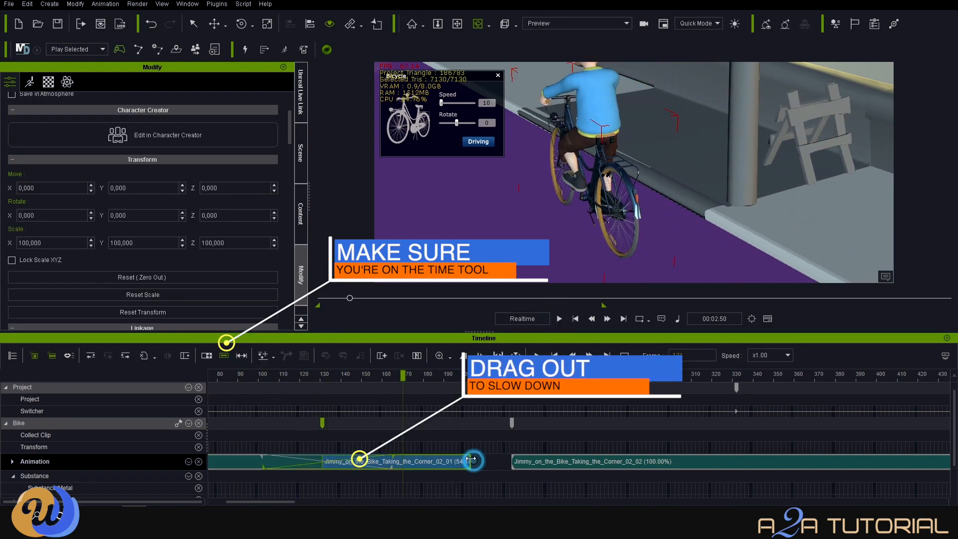
Play back the split cornering section slowed to about 60% with the next section at 100%
left_click(559, 319)
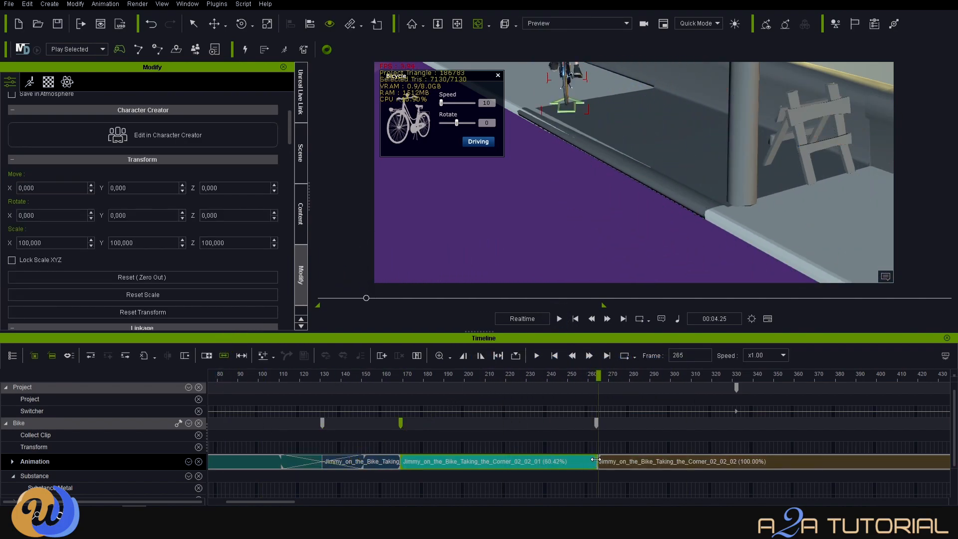
left_click(559, 318)
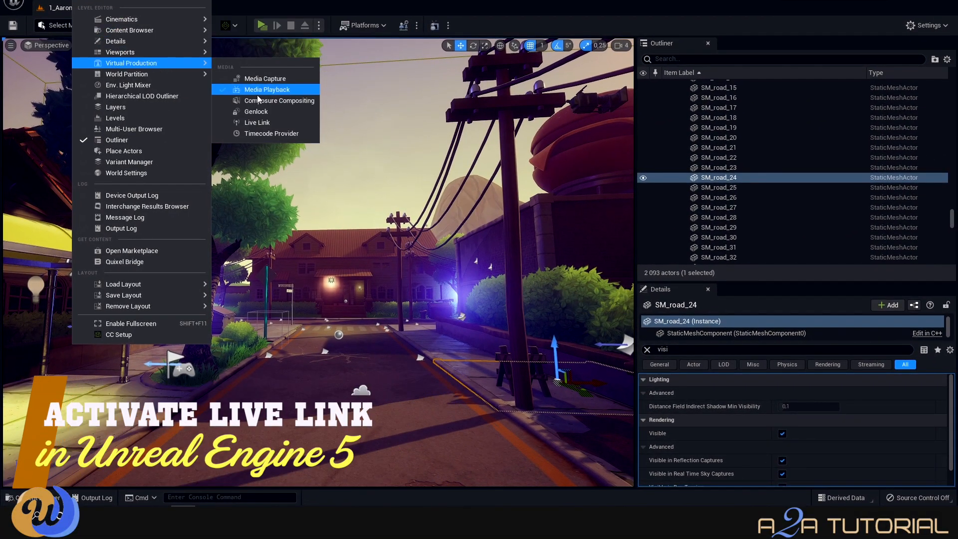
left_click(257, 122)
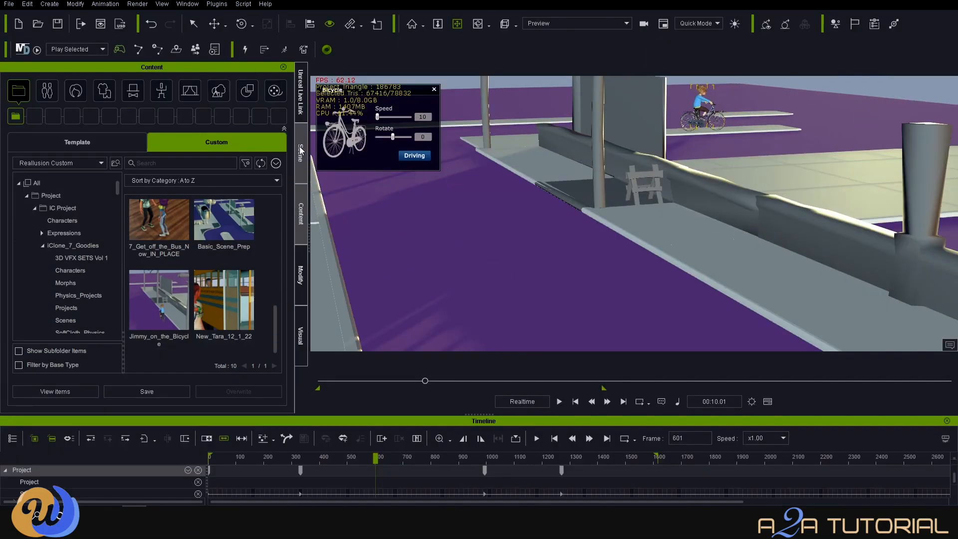
In Smooth Mesh, raise Jimmy's subdivision to level 2 for both preview and final render
left_click(301, 150)
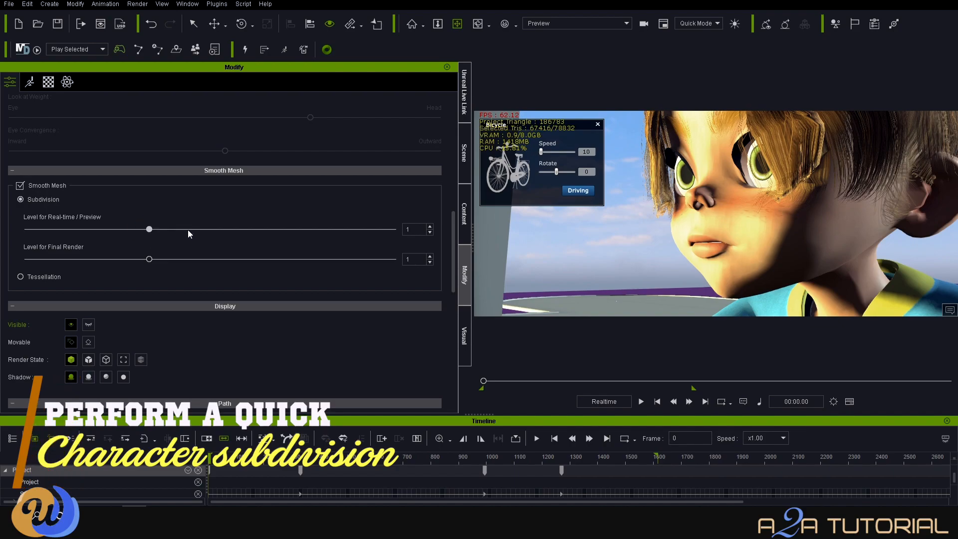
left_click_drag(149, 228, 271, 228)
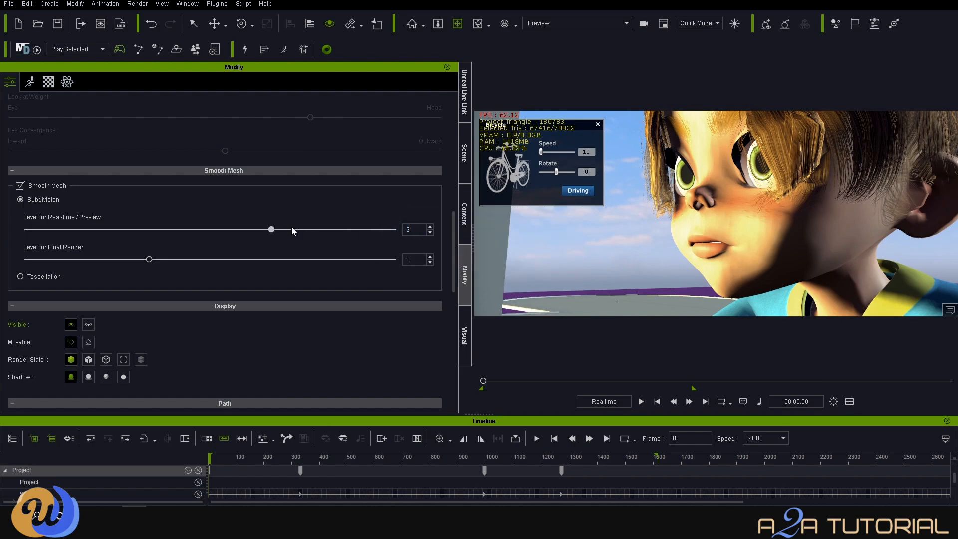
mouse_move(208, 277)
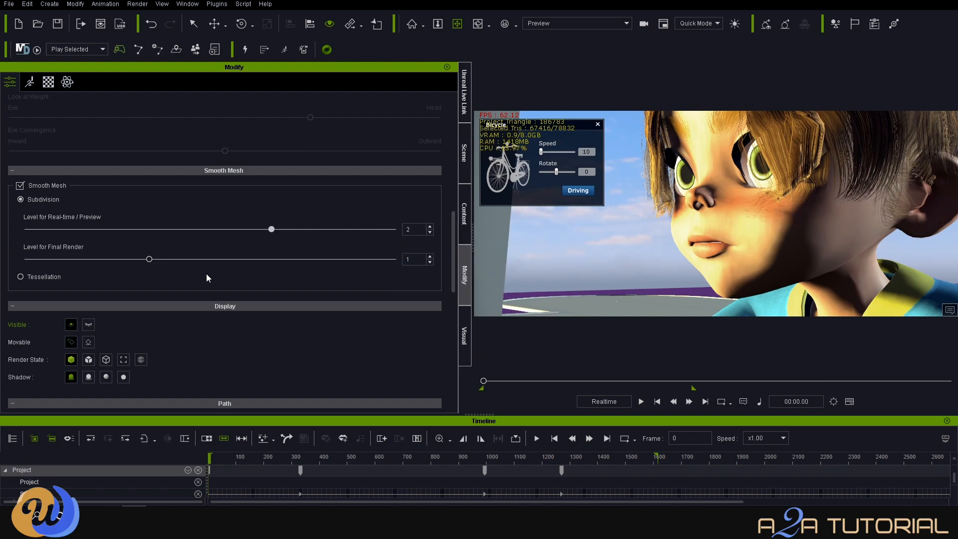
left_click_drag(149, 259, 271, 258)
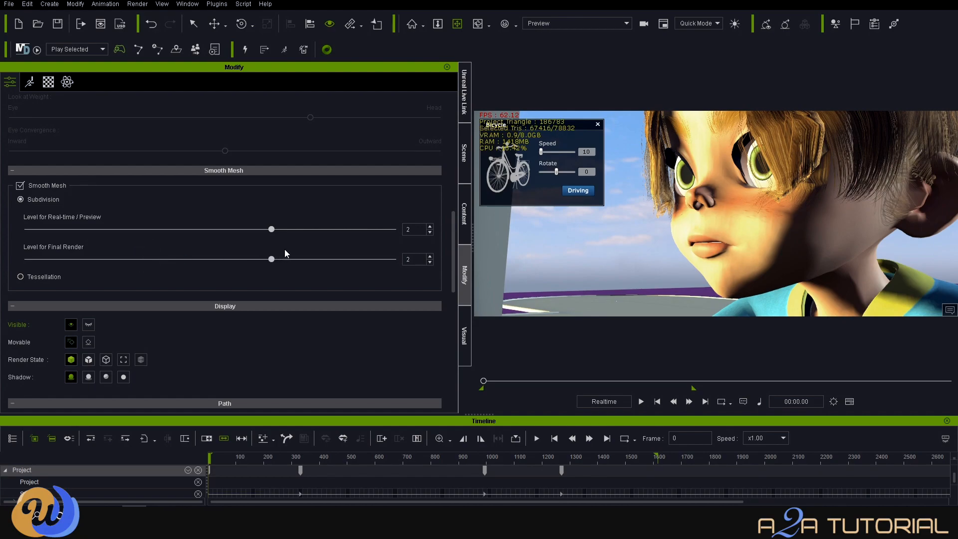
mouse_move(442, 198)
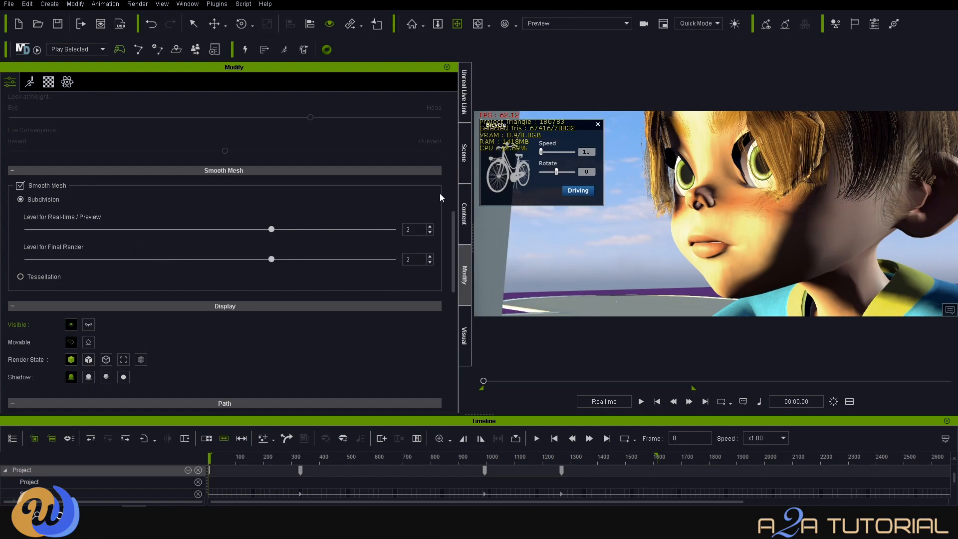
left_click(466, 102)
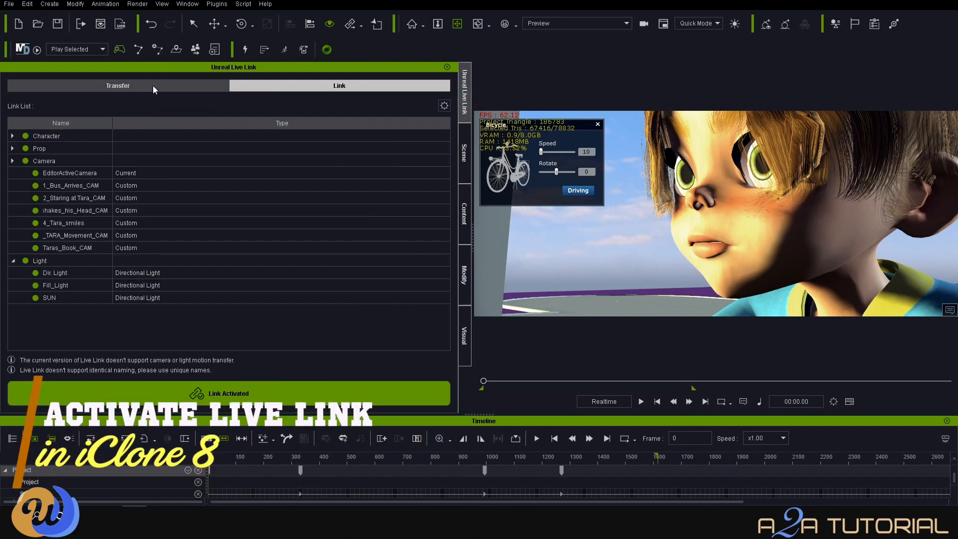
Tick Jimmys_Bike with Include Motion in the Transfer list and send it to Unreal
left_click(118, 86)
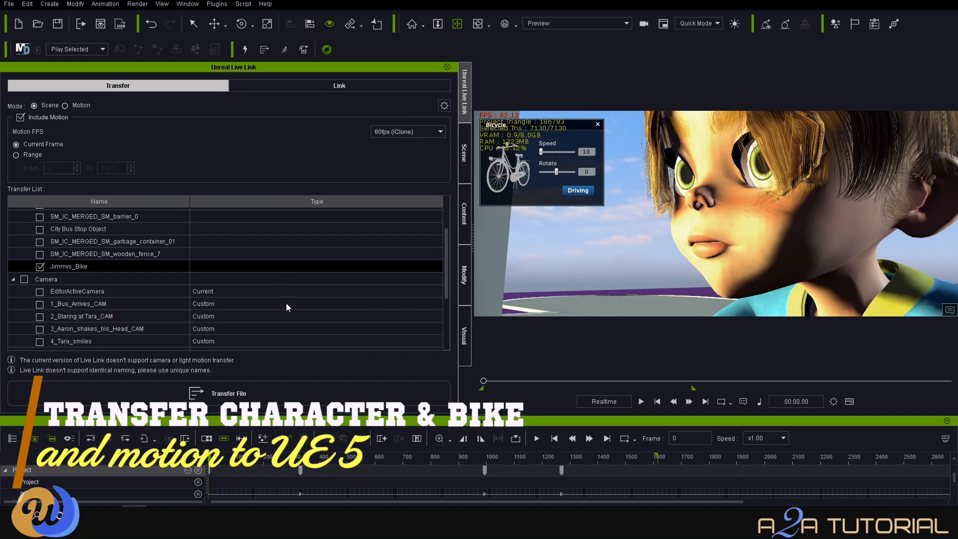
left_click(228, 394)
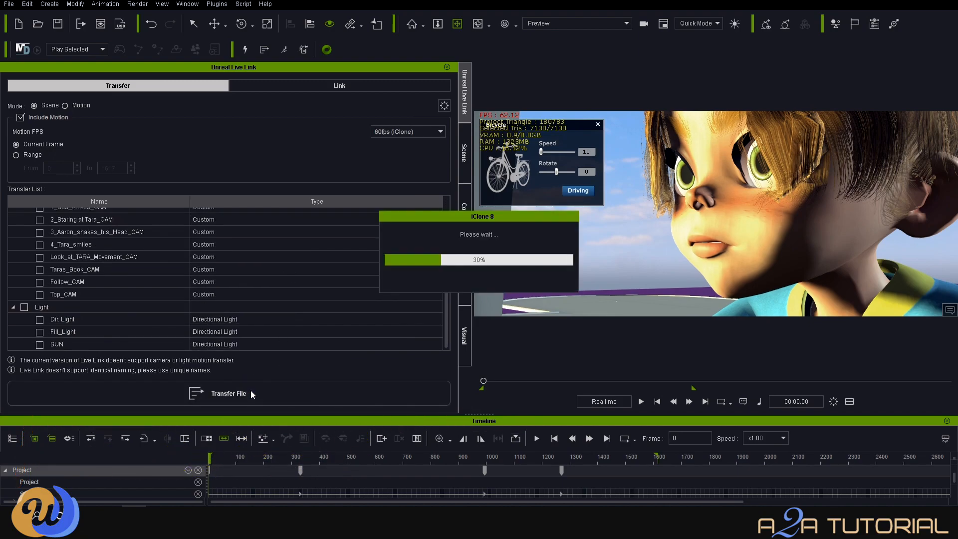